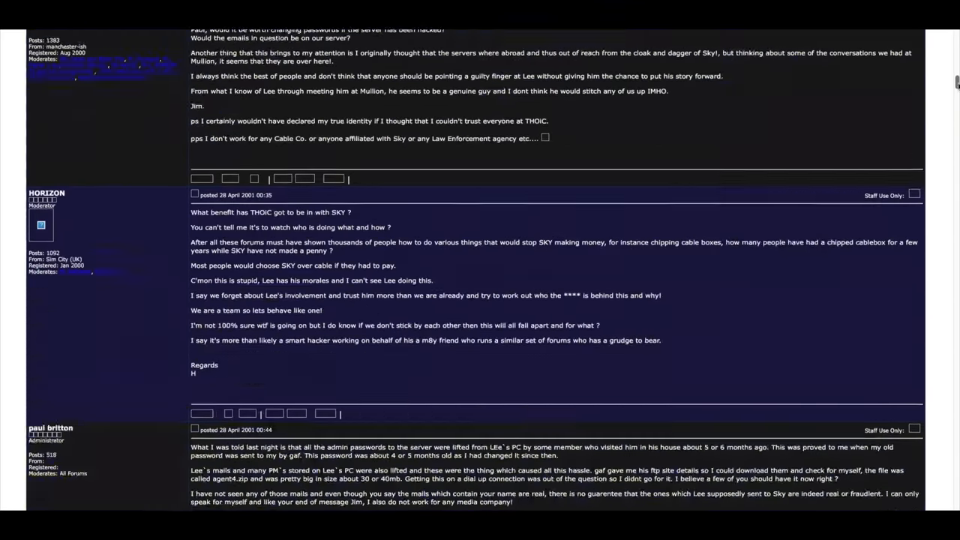
scroll(down, 3)
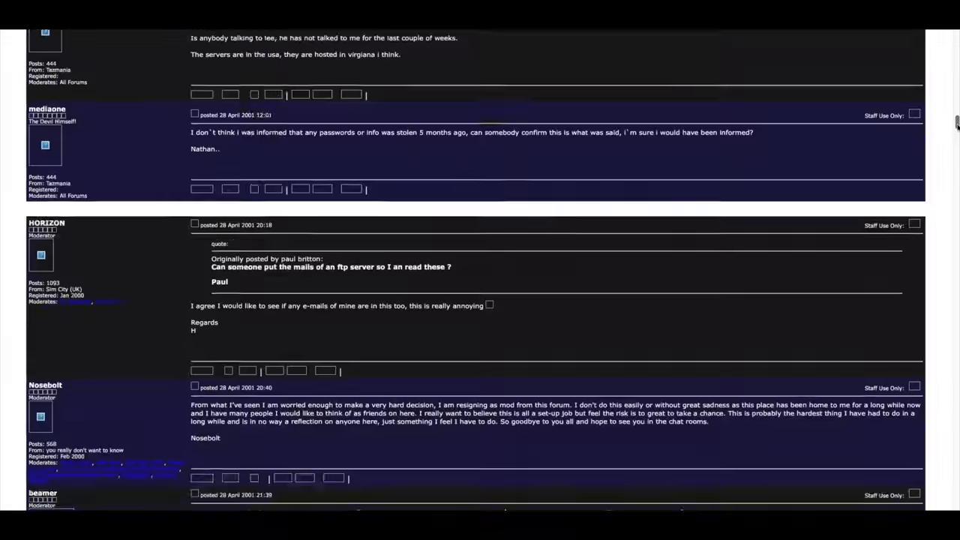
scroll(down, 3)
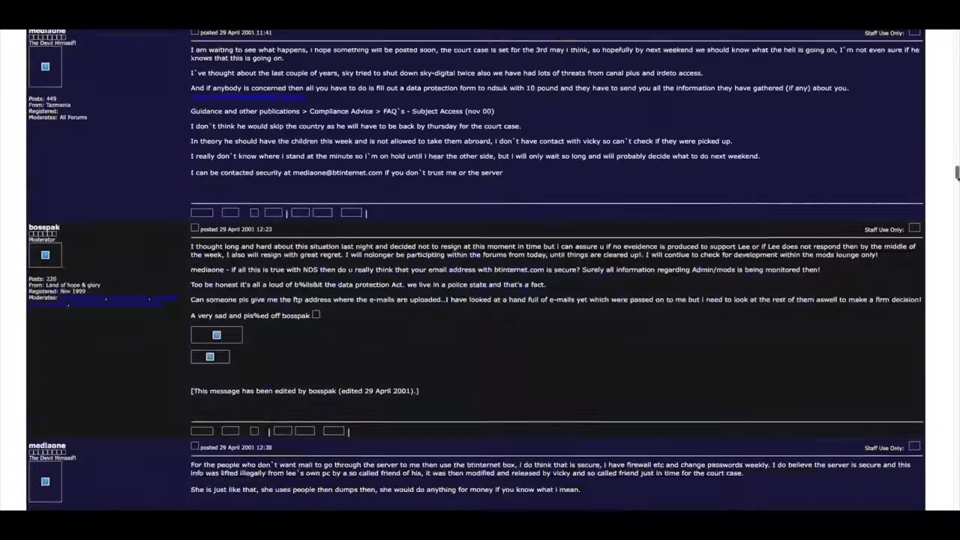
scroll(down, 3)
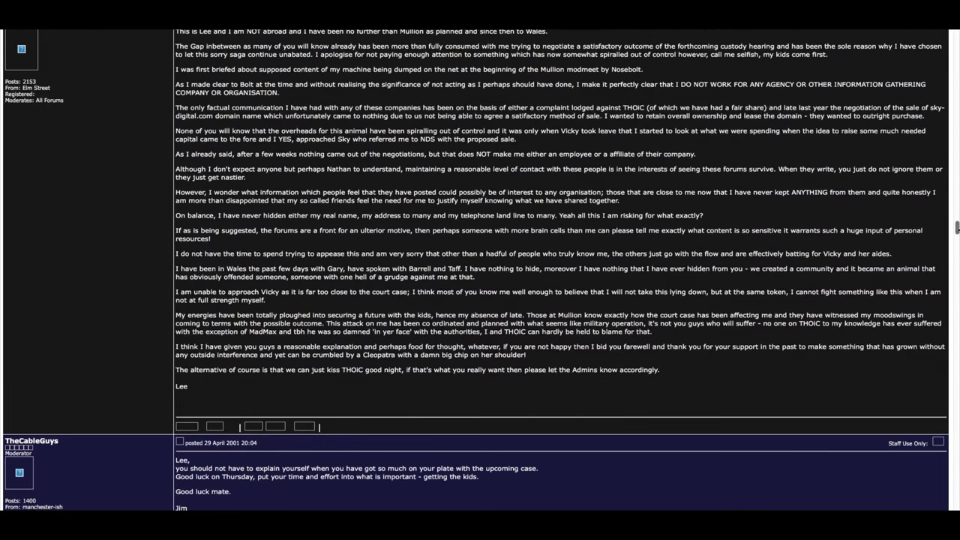